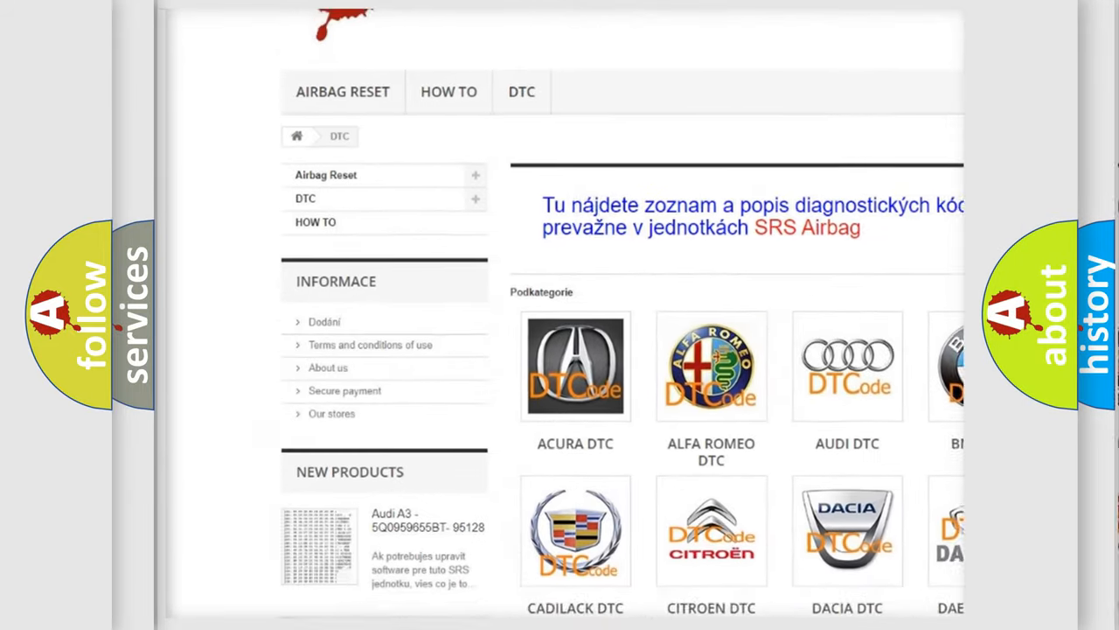
pyautogui.scroll(-3)
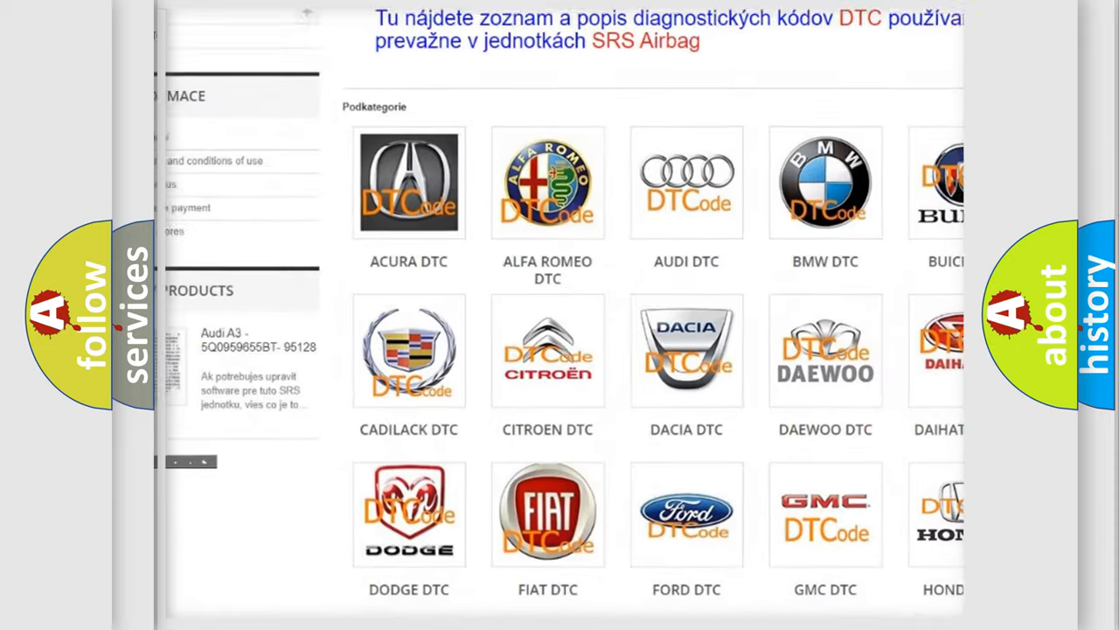
pyautogui.scroll(-3)
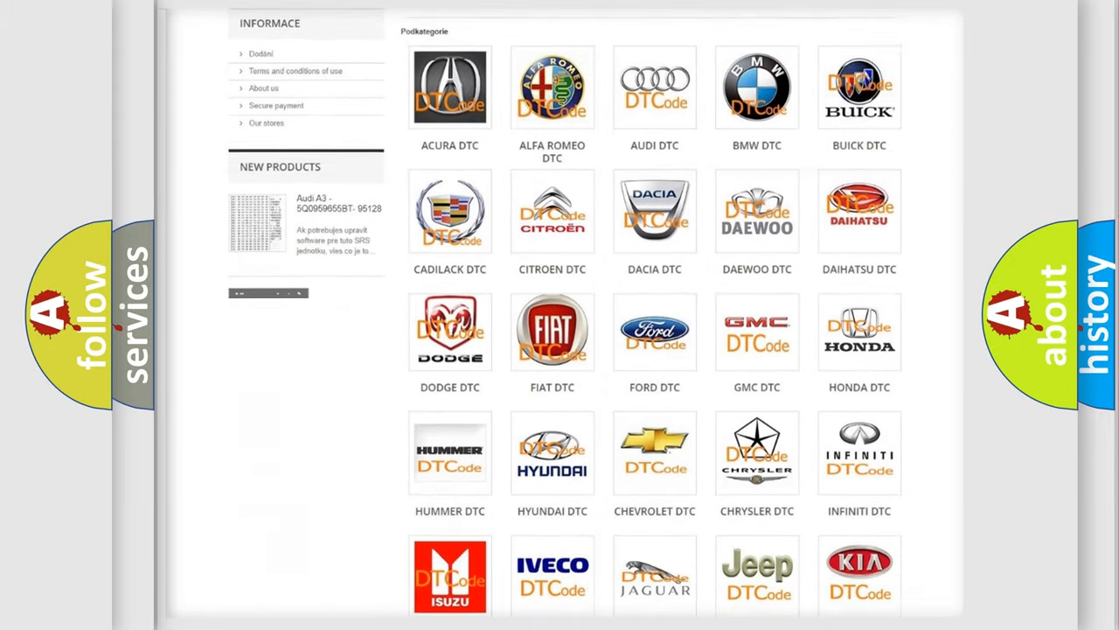
pyautogui.scroll(-3)
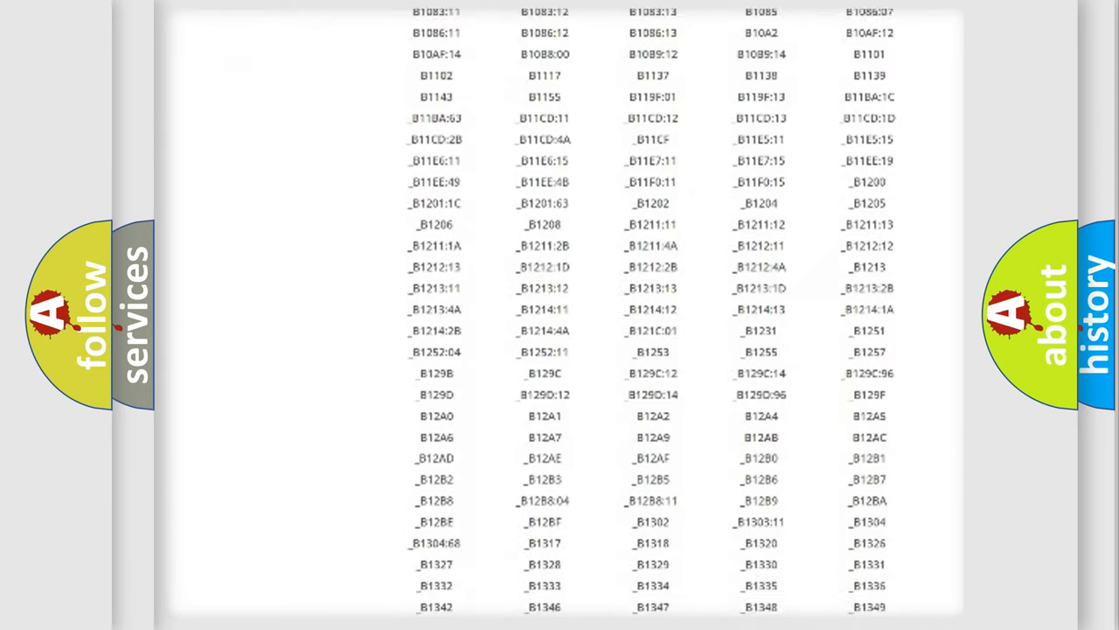
pyautogui.scroll(-3)
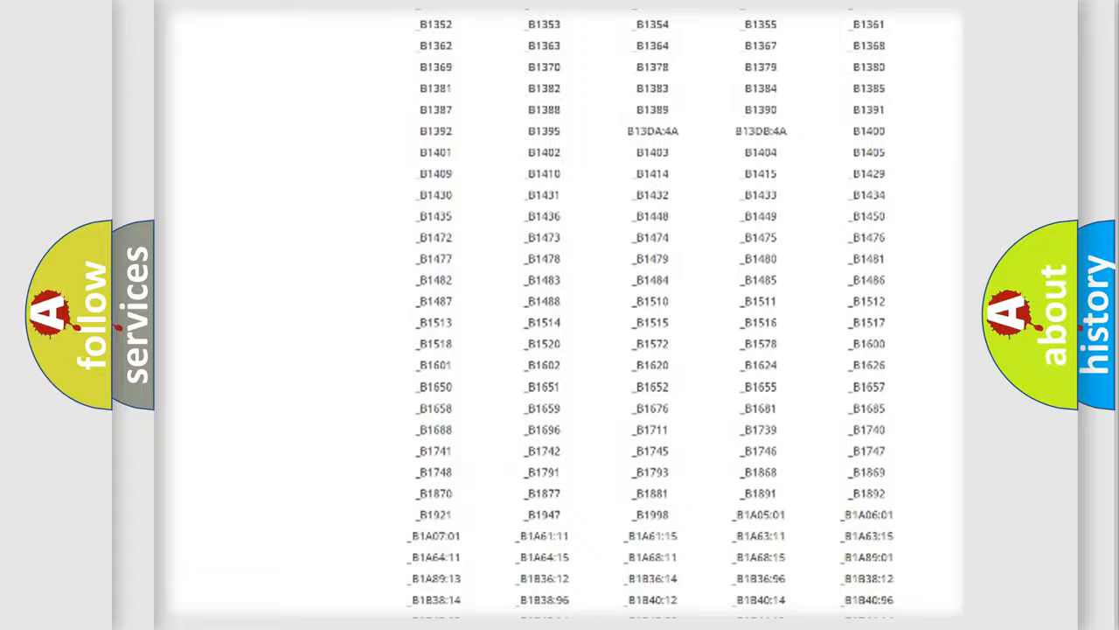